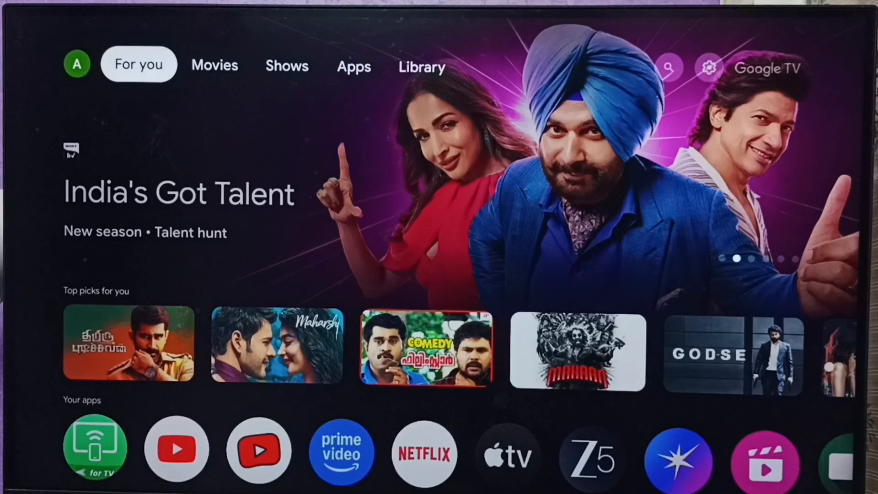
# Step: Move across For you, Movies and Search to the gear icon and bring up quick settings
pyautogui.click(214, 65)
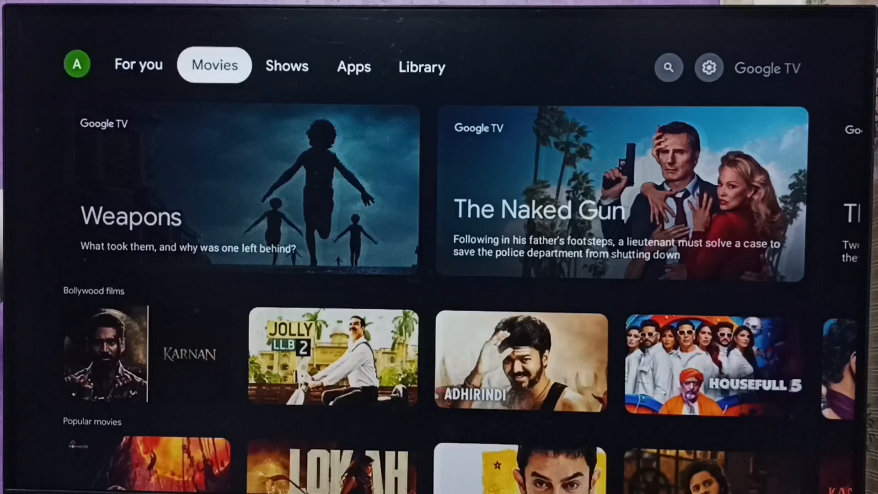
pyautogui.click(667, 67)
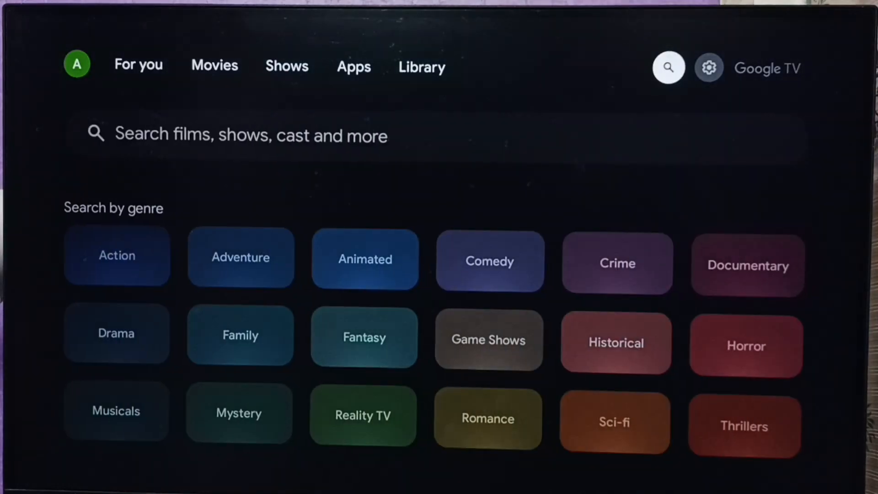
pyautogui.click(708, 67)
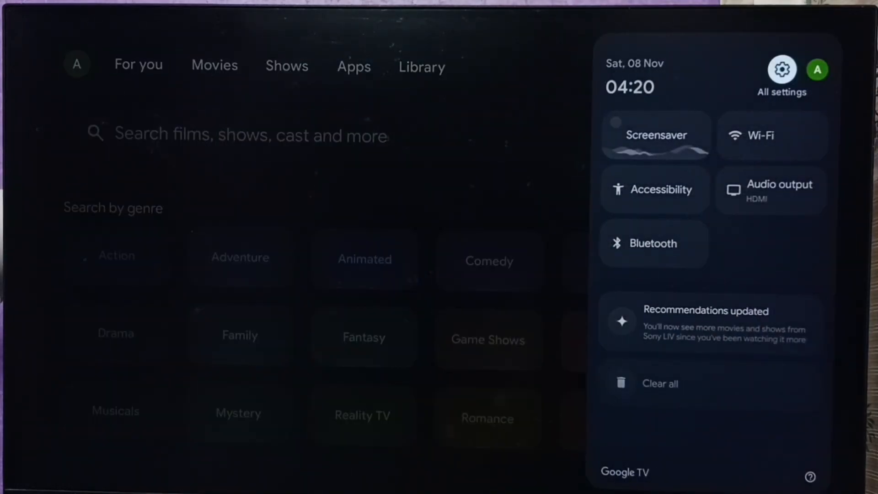
# Step: Go through All settings to System > About > System update and start Check for update
pyautogui.click(782, 69)
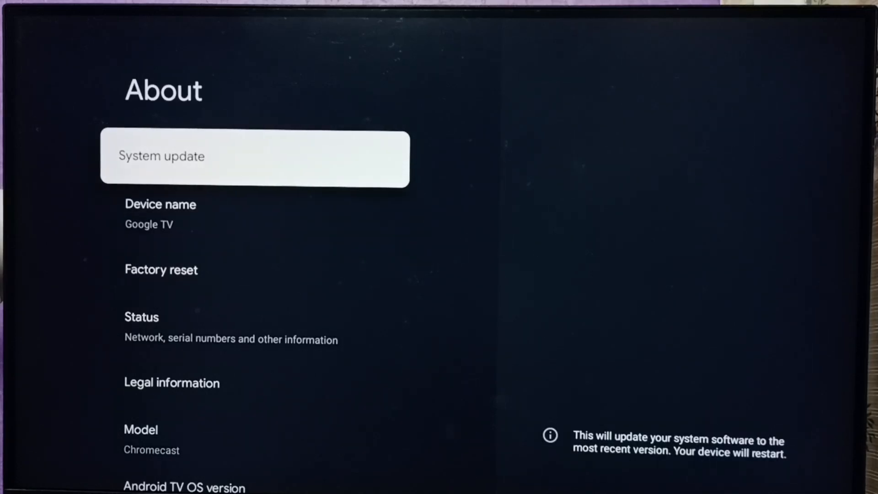
pyautogui.click(253, 158)
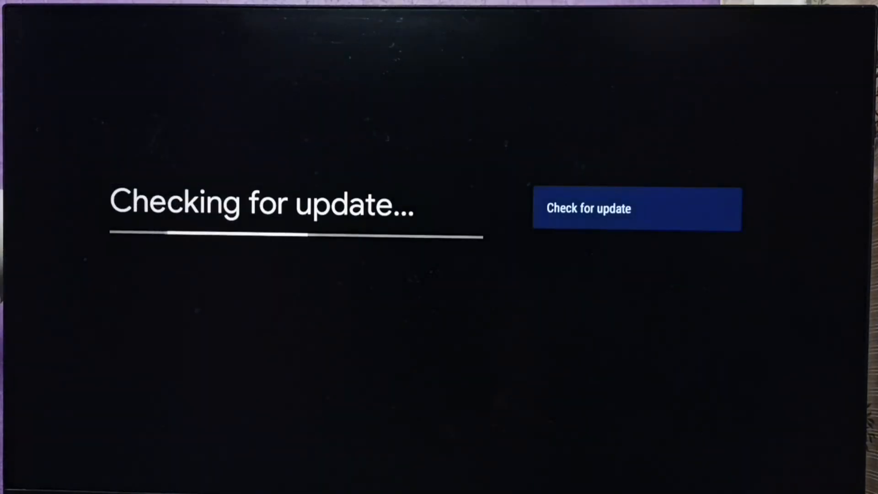